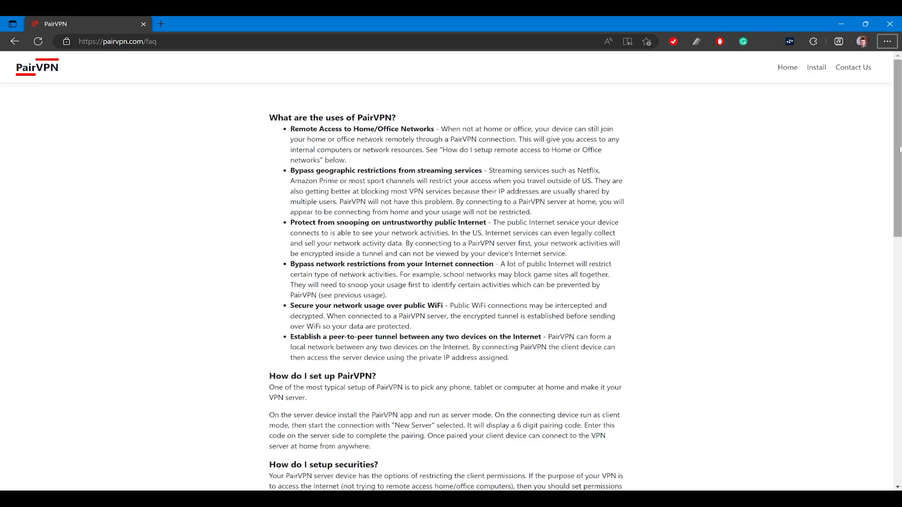
# Browse the PairVPN homepage overview, then view the Install page's platform download list.
pyautogui.scroll(-3)
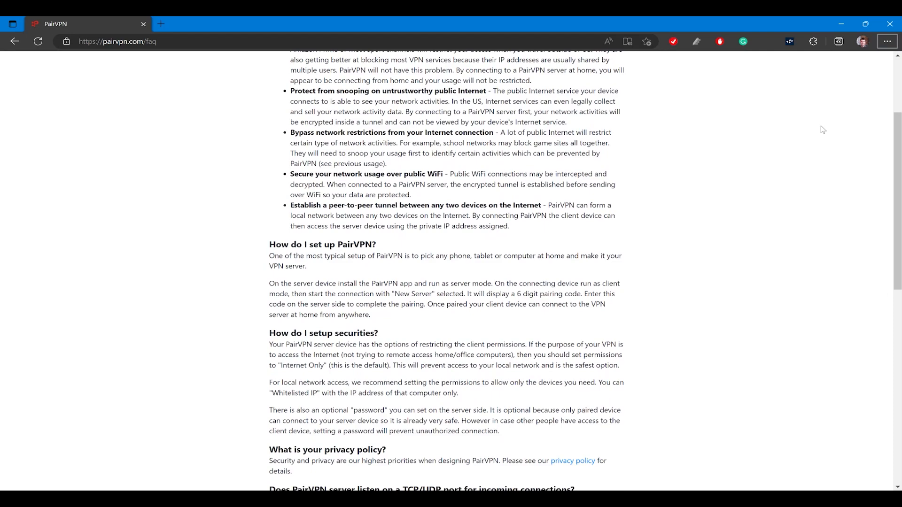
pyautogui.scroll(-3)
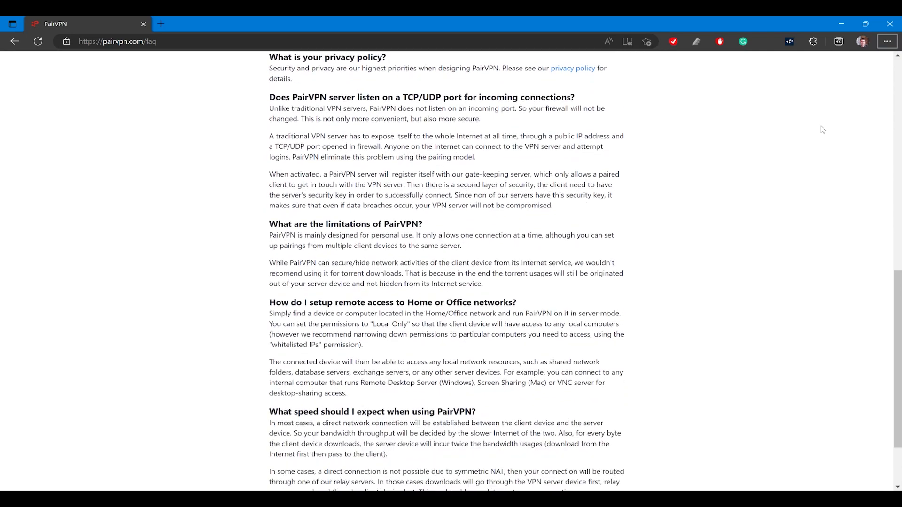
pyautogui.scroll(-3)
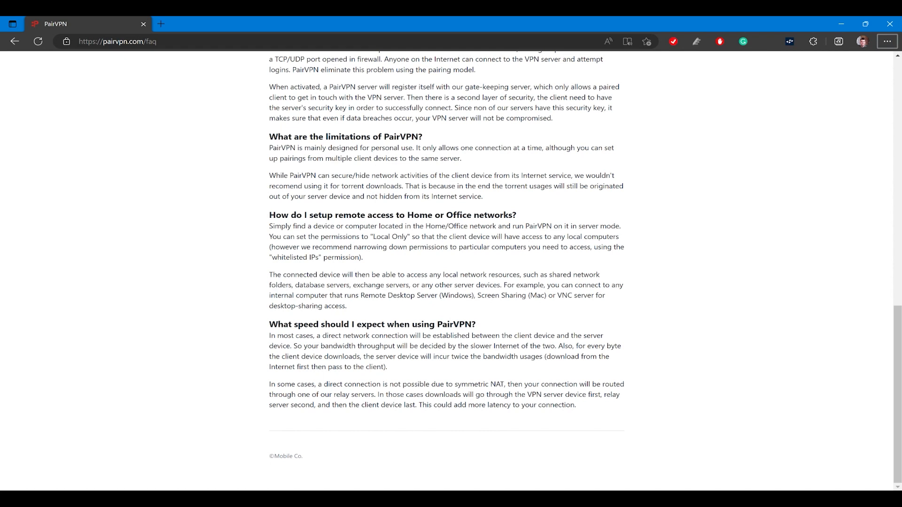
pyautogui.moveTo(637, 193)
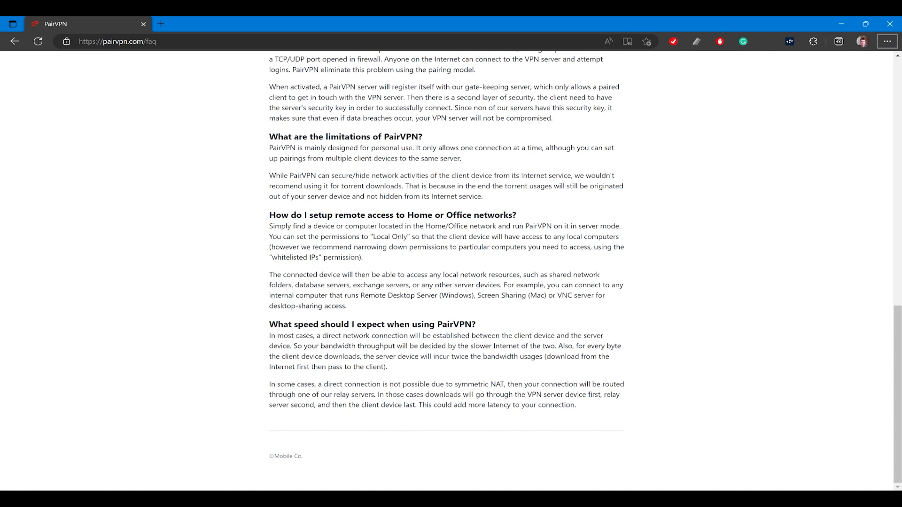
pyautogui.moveTo(567, 196)
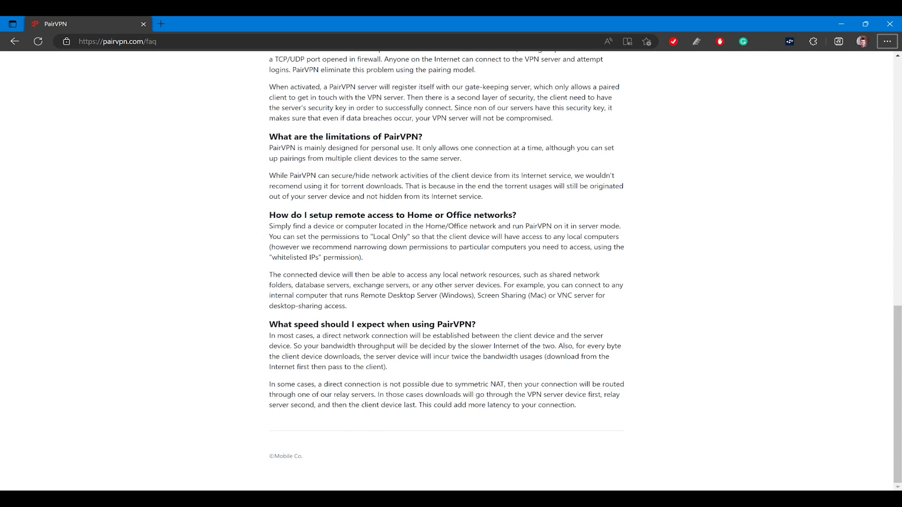
pyautogui.scroll(3)
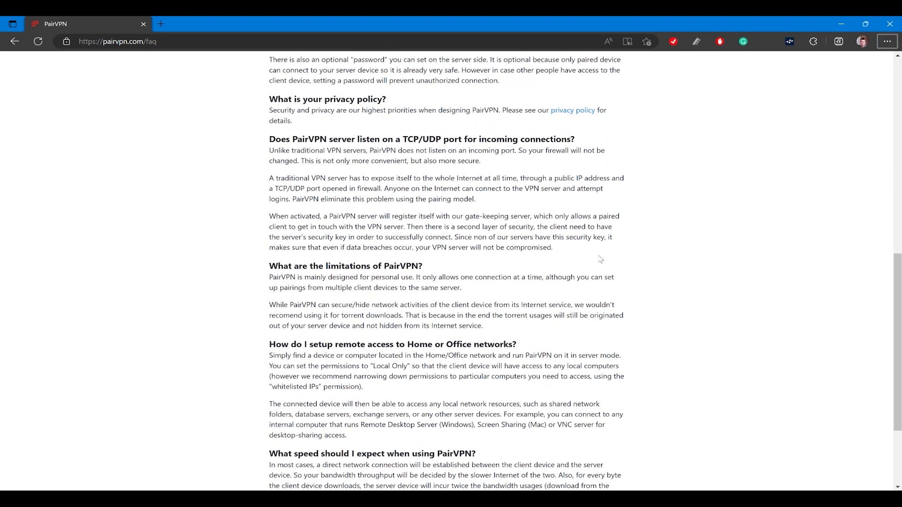
pyautogui.scroll(3)
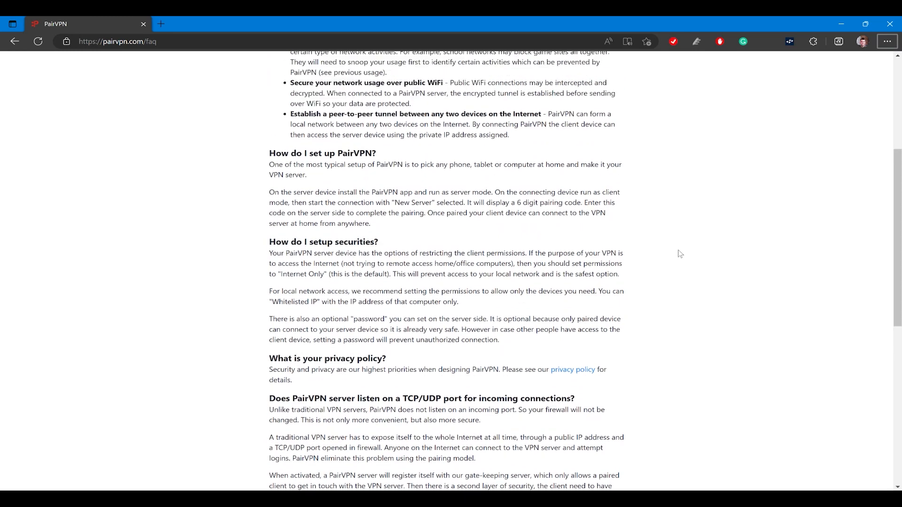
pyautogui.scroll(3)
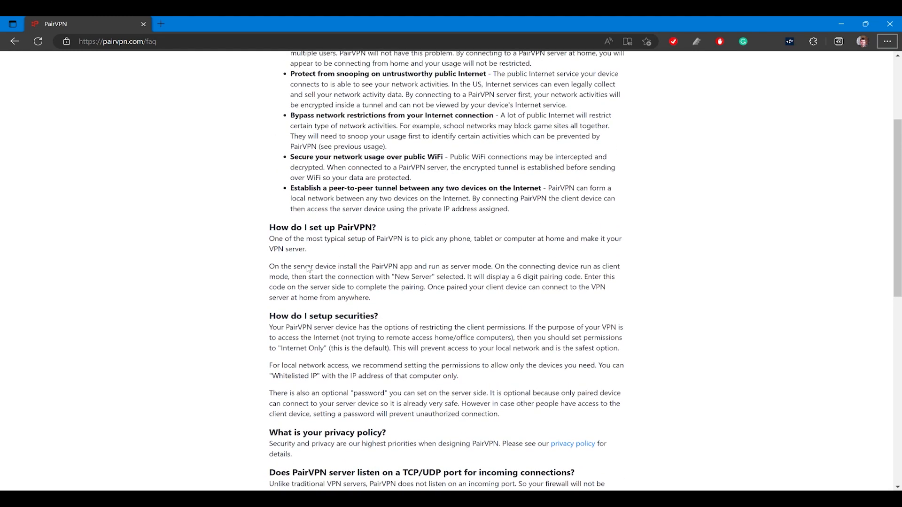
pyautogui.scroll(3)
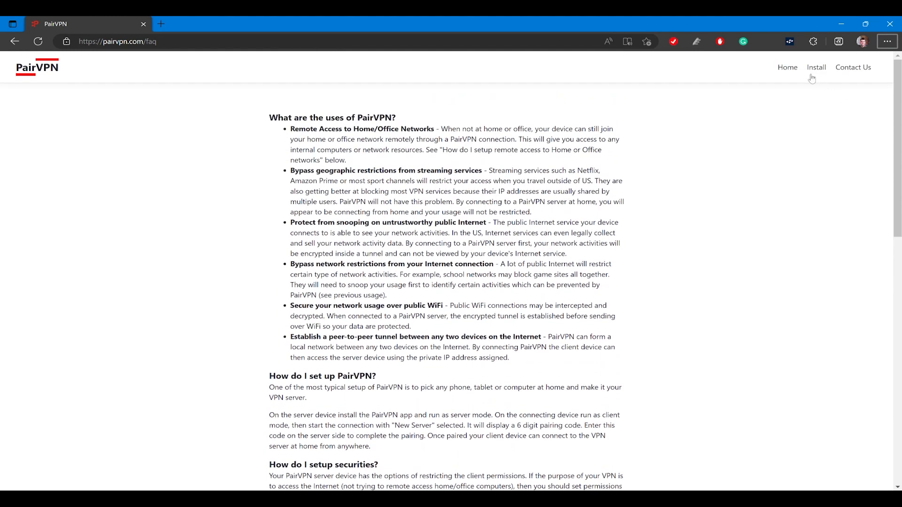
pyautogui.click(816, 68)
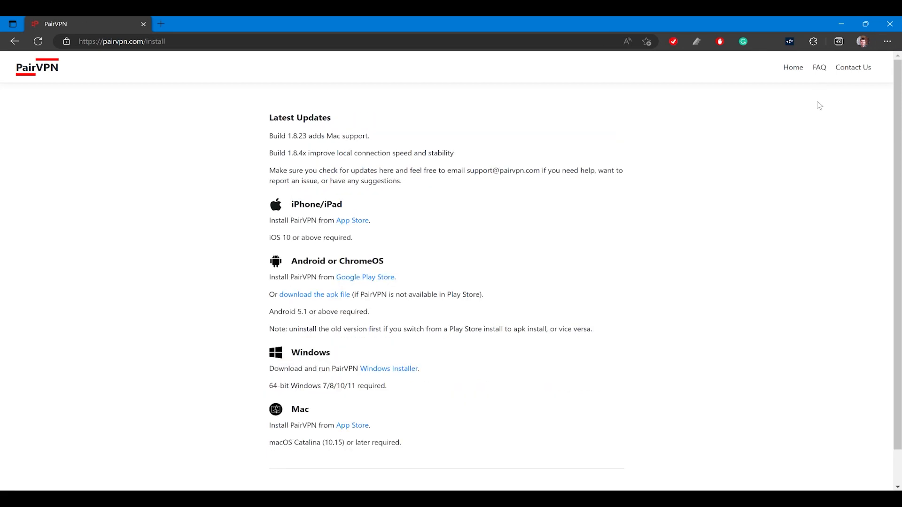
pyautogui.scroll(-3)
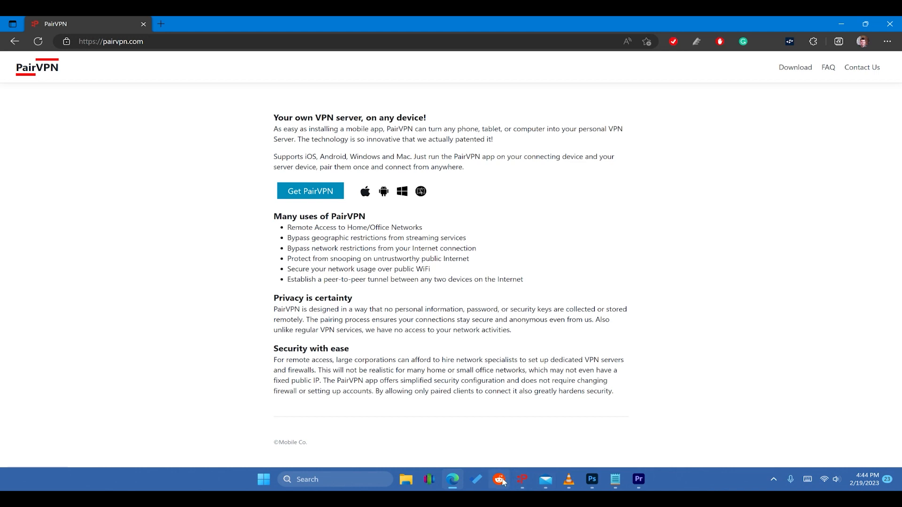
pyautogui.moveTo(529, 392)
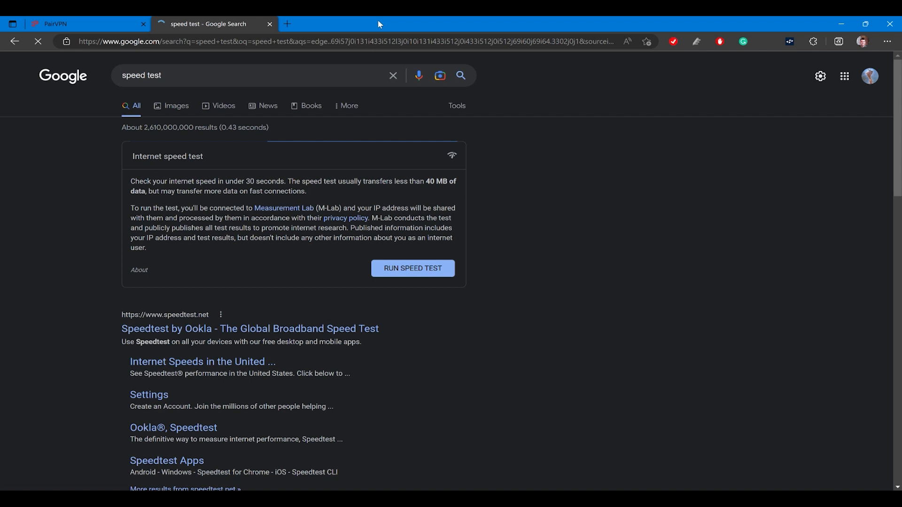
# Run the Google speed test, cancel it after the 127.9 Mbps download reading, and close the dialog.
pyautogui.click(412, 267)
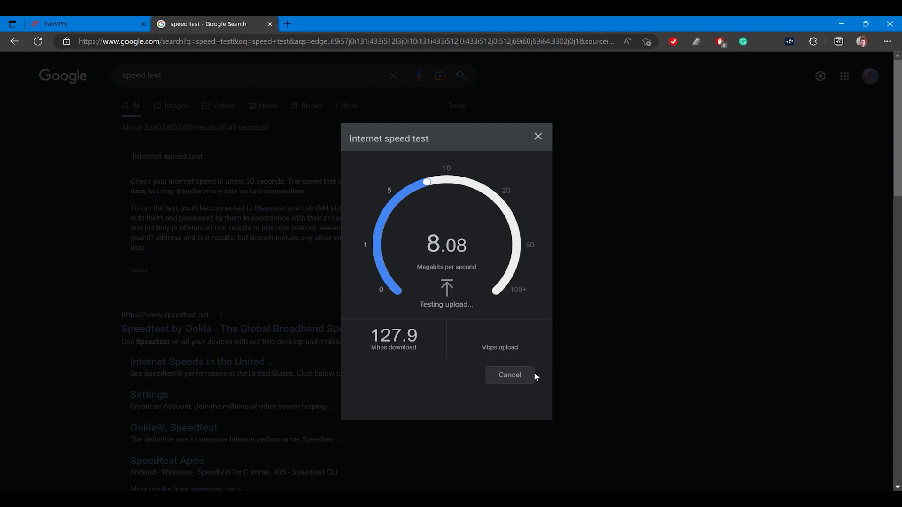
pyautogui.click(508, 375)
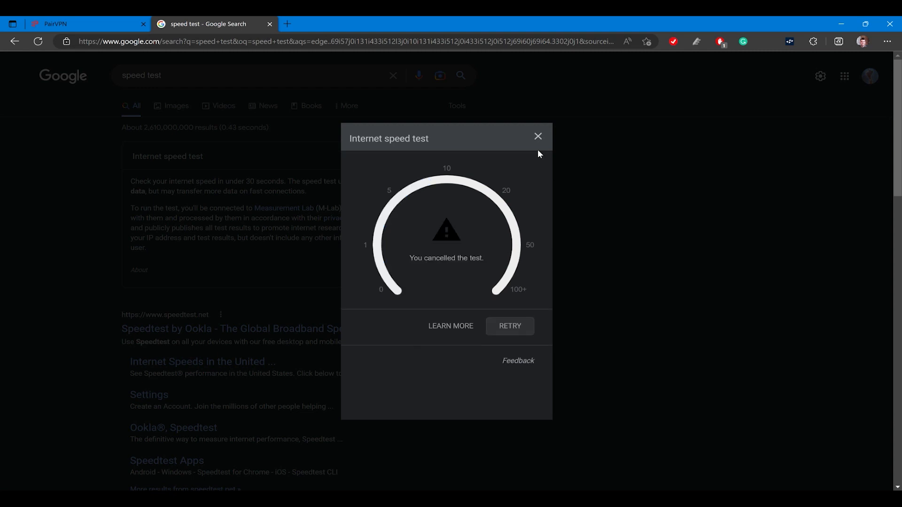
pyautogui.click(537, 136)
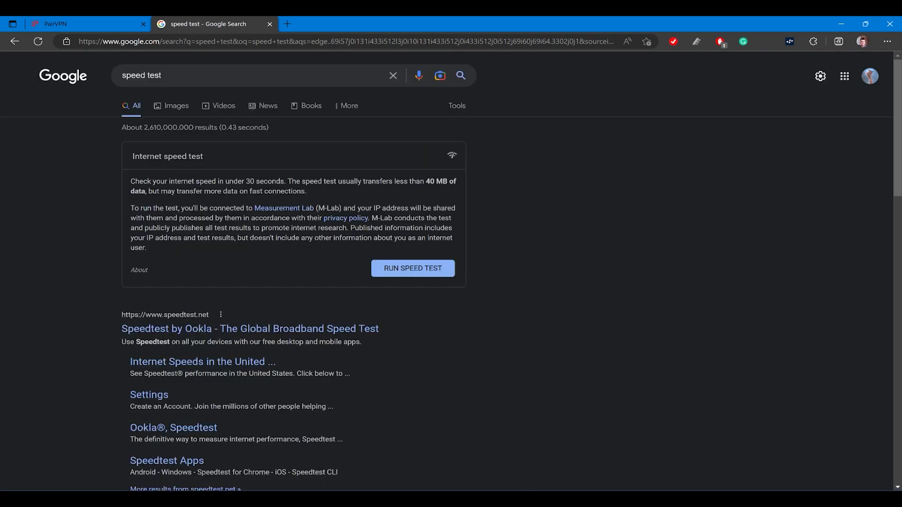
pyautogui.moveTo(544, 479)
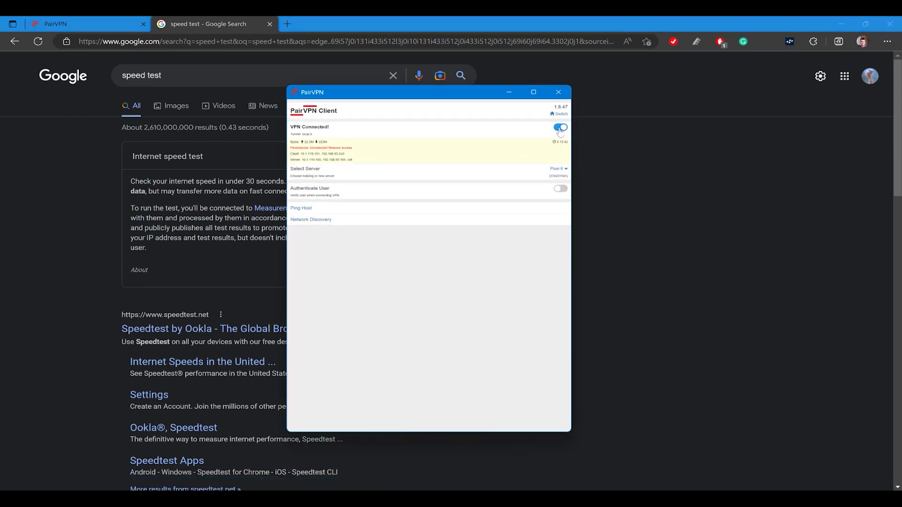
# Run the speed test over the connected VPN, reaching 5.23 Mbps download.
pyautogui.click(557, 128)
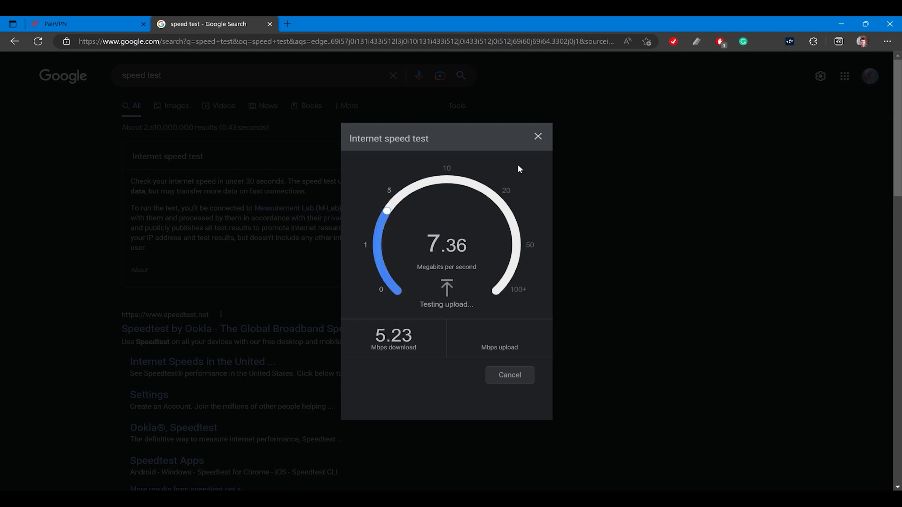
pyautogui.moveTo(593, 127)
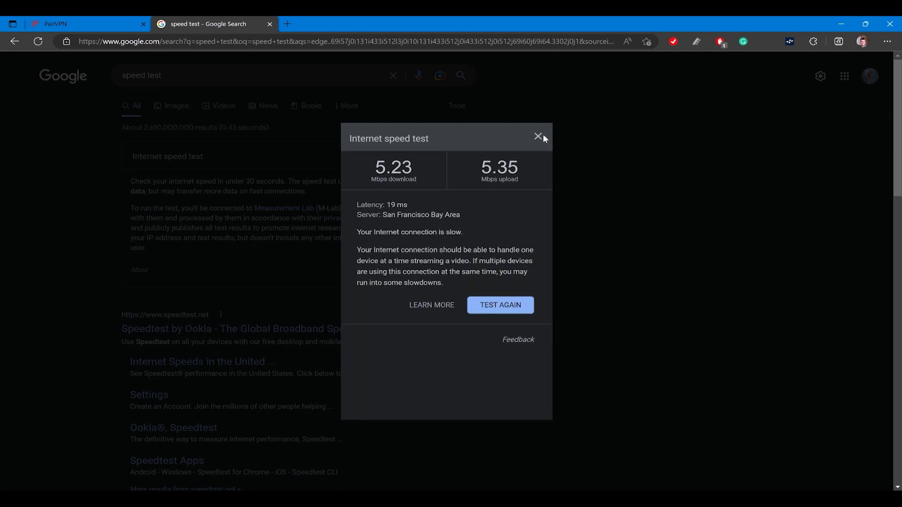
# Dismiss the slow speed results and browse the PdaNet product list on pdanet.co.
pyautogui.click(68, 24)
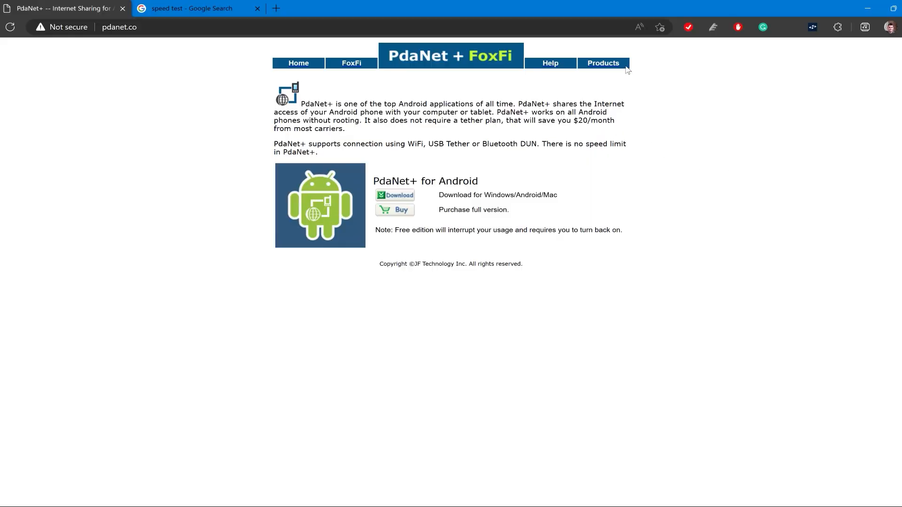
pyautogui.click(602, 63)
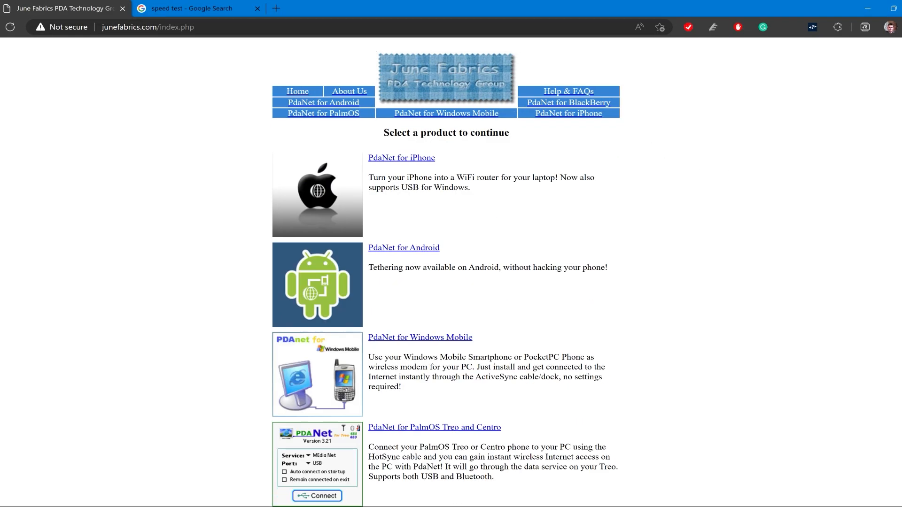
pyautogui.scroll(-3)
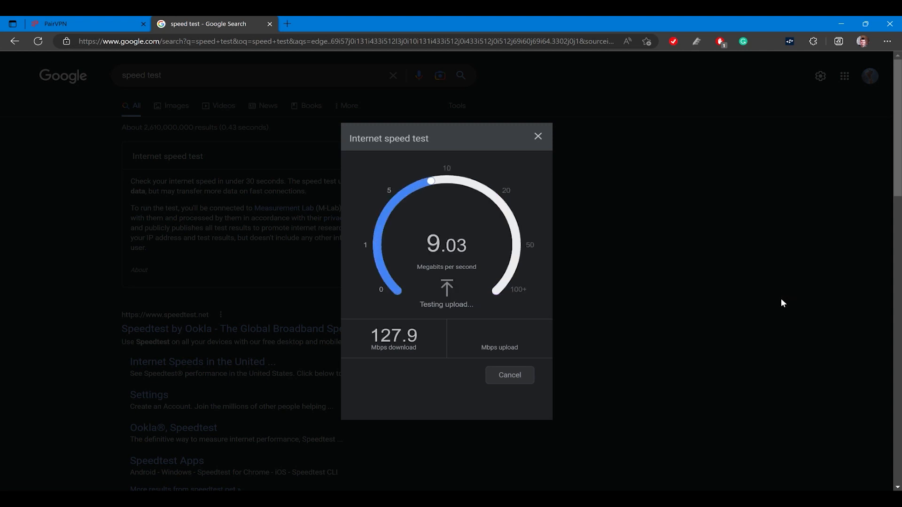
# Cancel and close the running speed test.
pyautogui.click(509, 374)
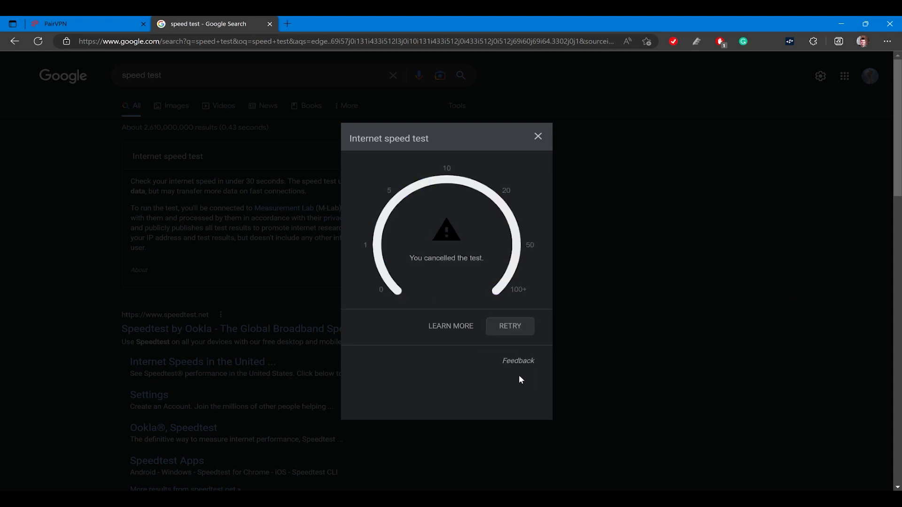
pyautogui.click(538, 137)
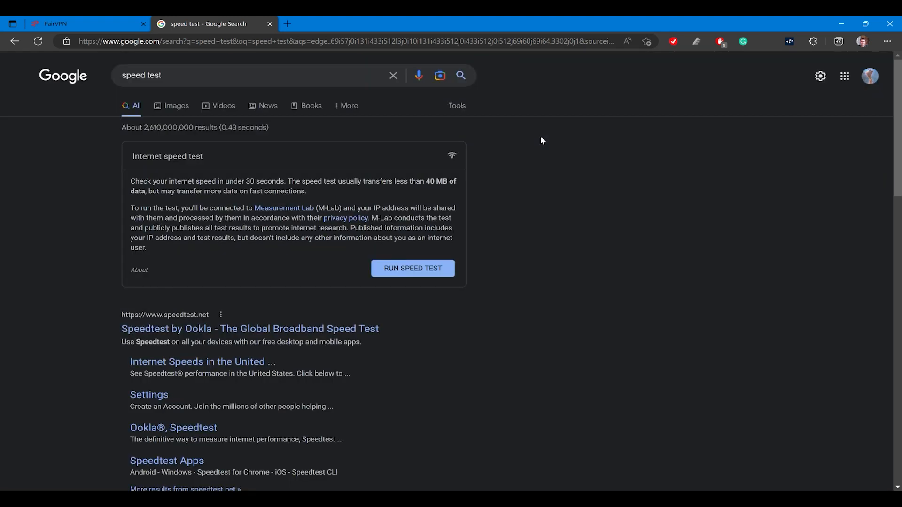
pyautogui.moveTo(544, 479)
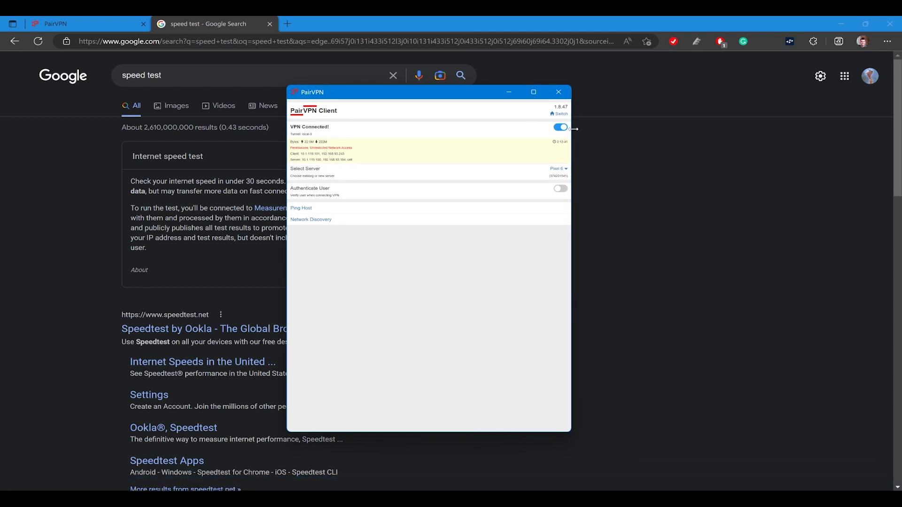
# Switch off Connect VPN in PairVPN, hide the client, and rerun the speed test on the direct connection.
pyautogui.click(558, 126)
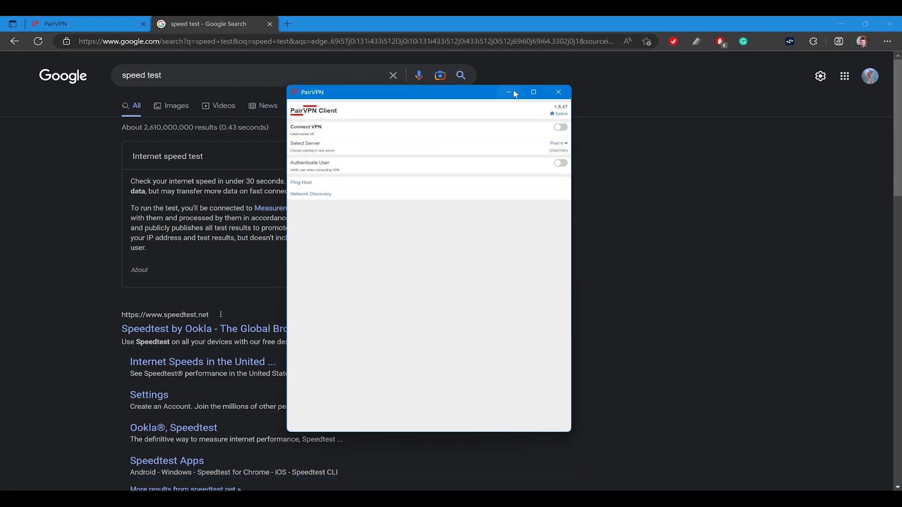
pyautogui.click(508, 92)
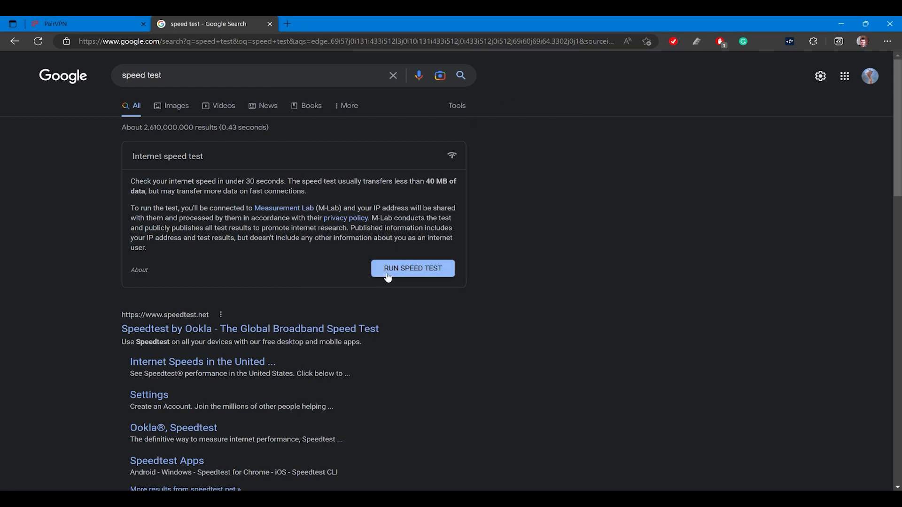
pyautogui.click(412, 268)
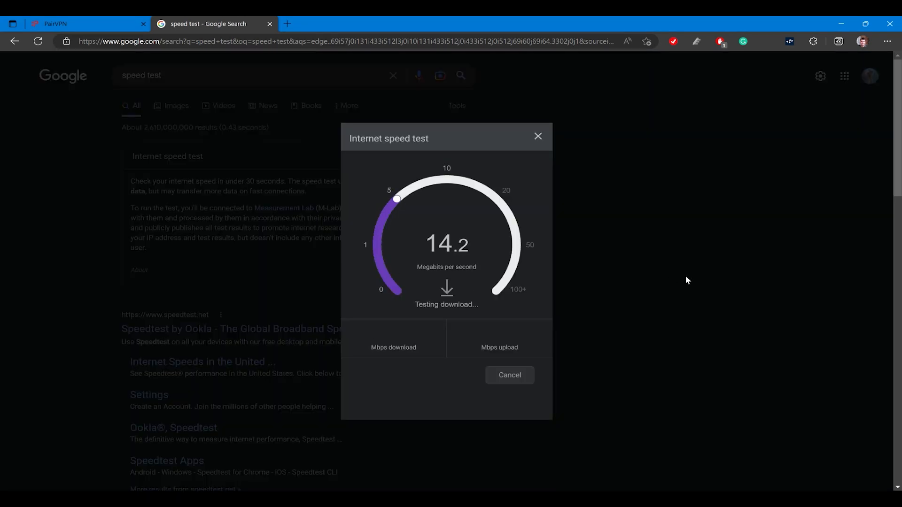
pyautogui.moveTo(652, 372)
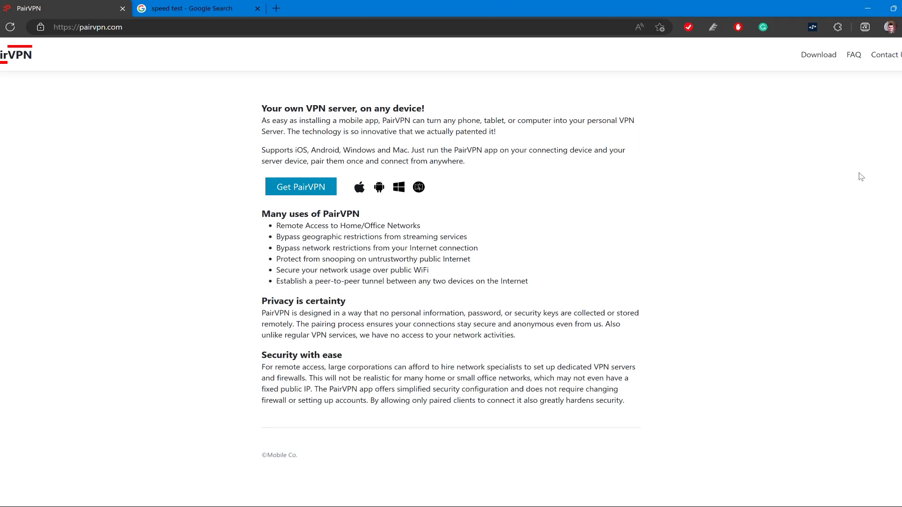
pyautogui.moveTo(300, 187)
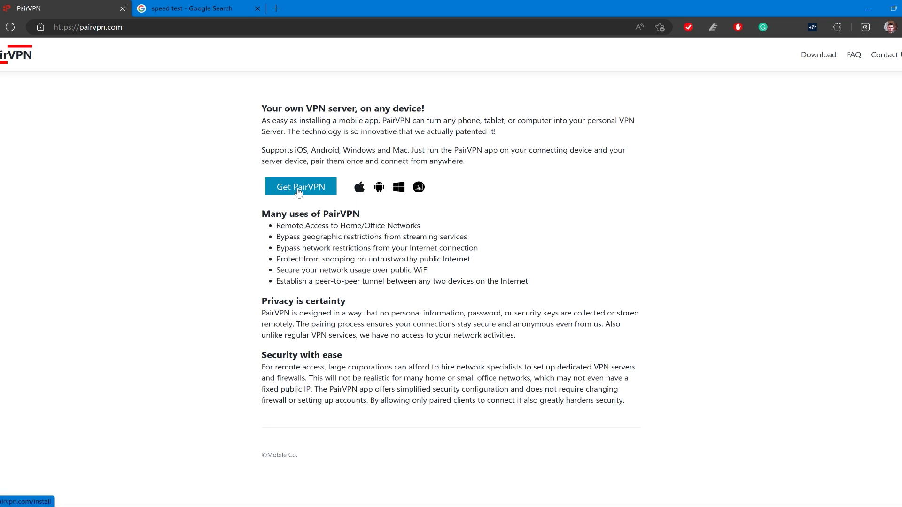
pyautogui.click(300, 186)
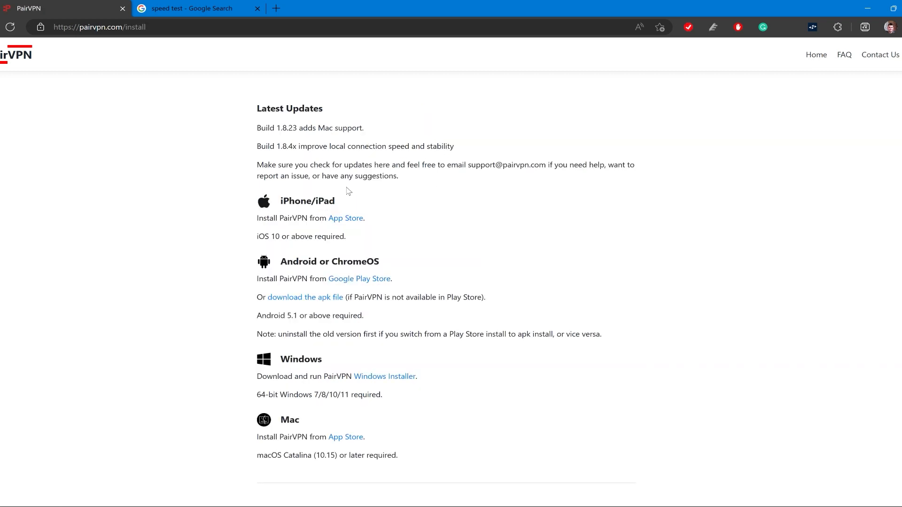
pyautogui.moveTo(257, 265)
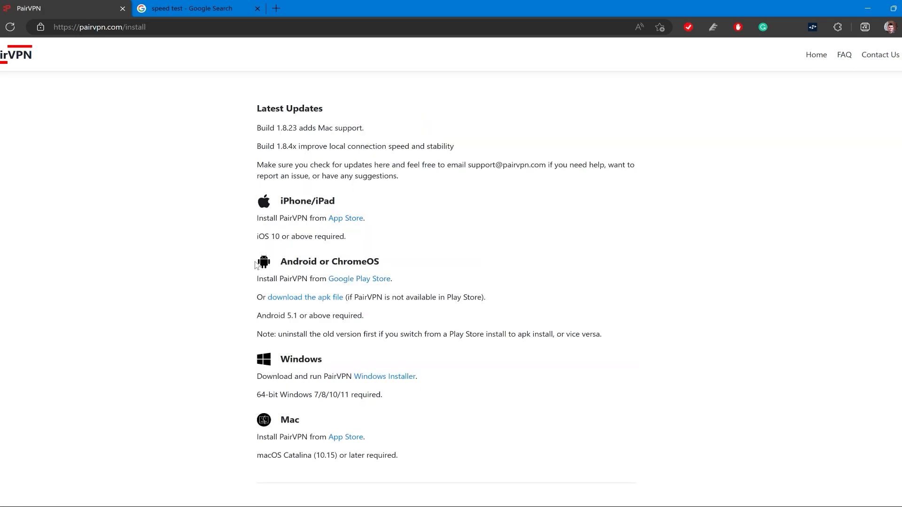
pyautogui.doubleClick(300, 359)
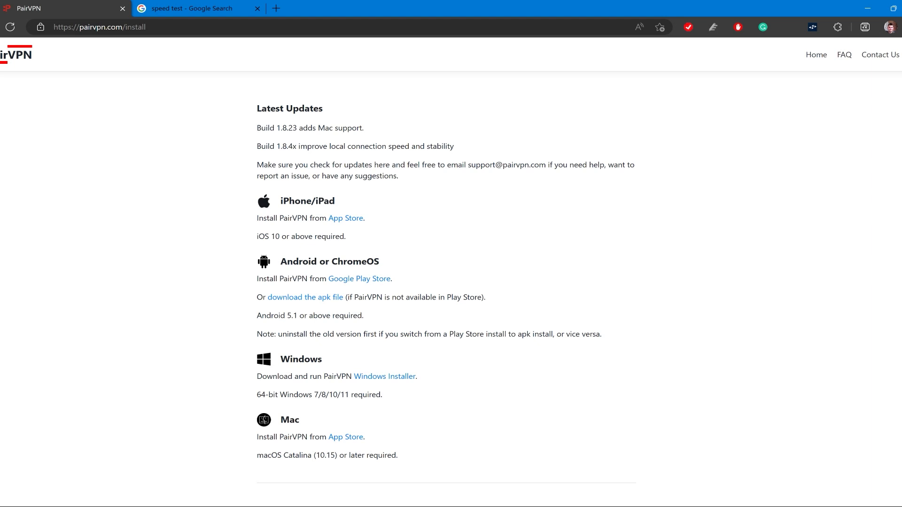
pyautogui.doubleClick(329, 261)
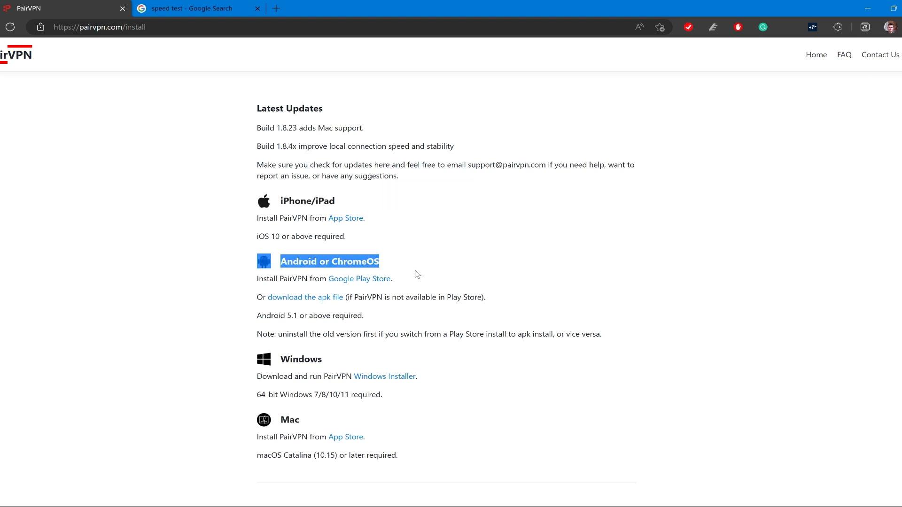
pyautogui.click(492, 429)
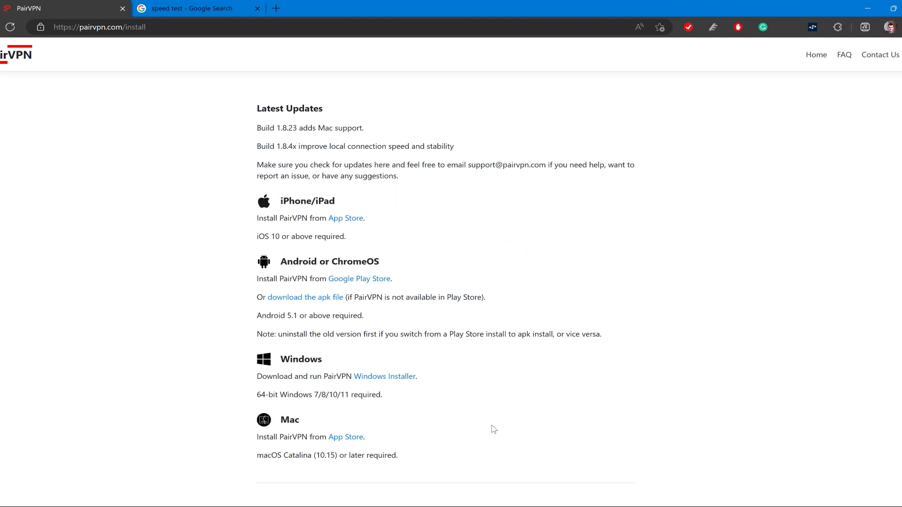
pyautogui.moveTo(196, 201)
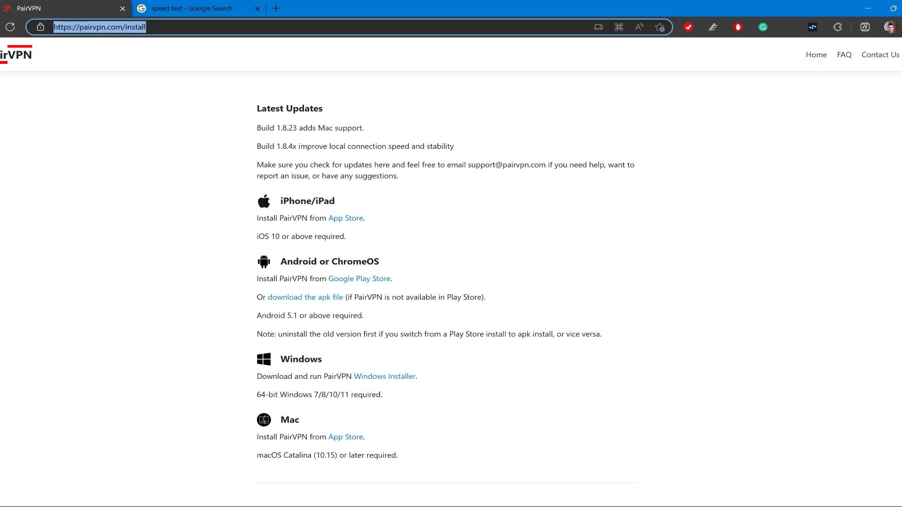
# Start Pair New Client on the phone, connect the Windows client for its code, and enter the digits.
pyautogui.click(561, 246)
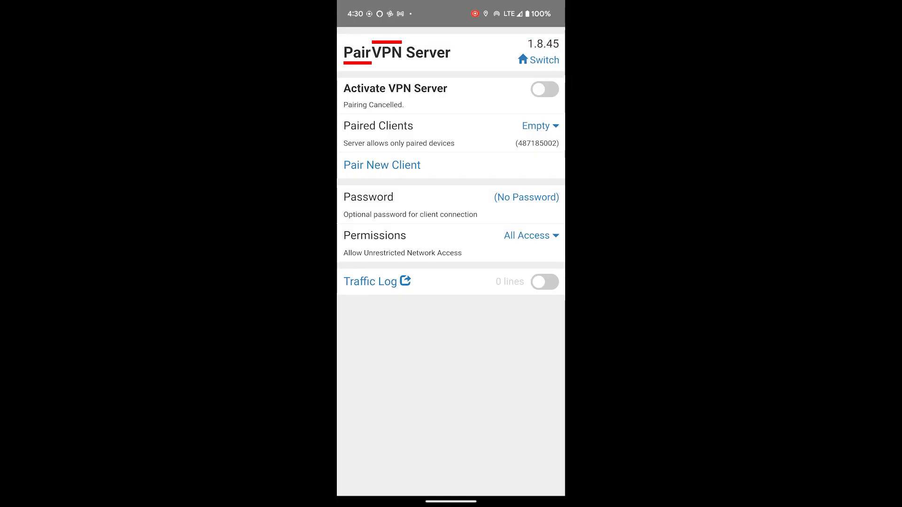
pyautogui.click(381, 166)
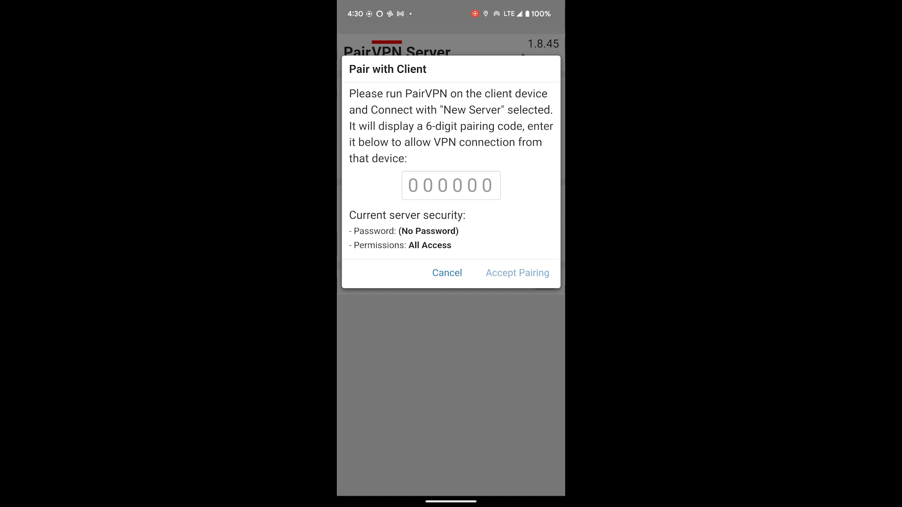
pyautogui.click(450, 185)
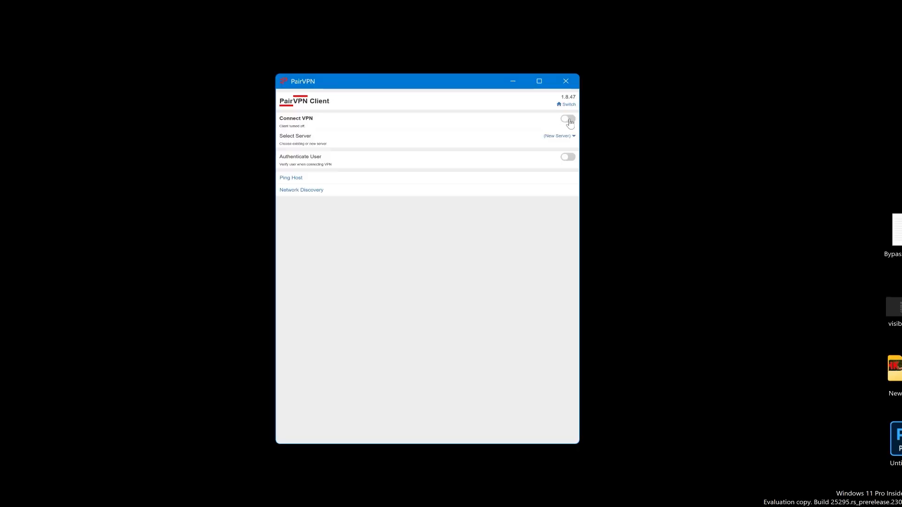
pyautogui.click(566, 119)
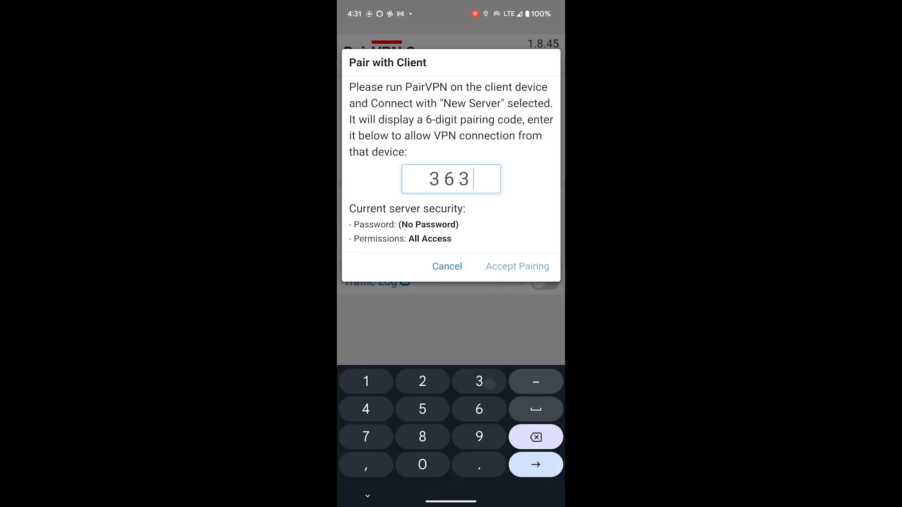
pyautogui.click(422, 382)
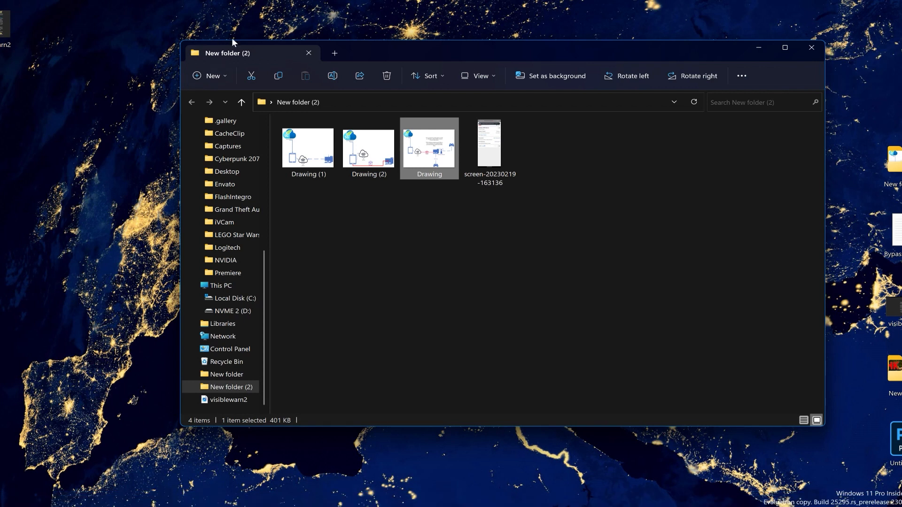
pyautogui.moveTo(132, 278)
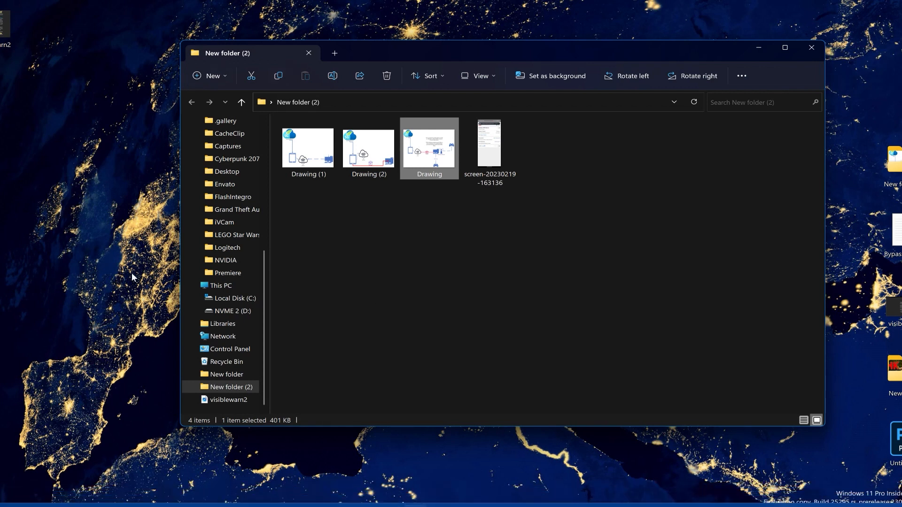
# Open Network Properties and the adapter list showing Ethernet 4 as the PairVPN Network Adapter.
pyautogui.rightClick(223, 337)
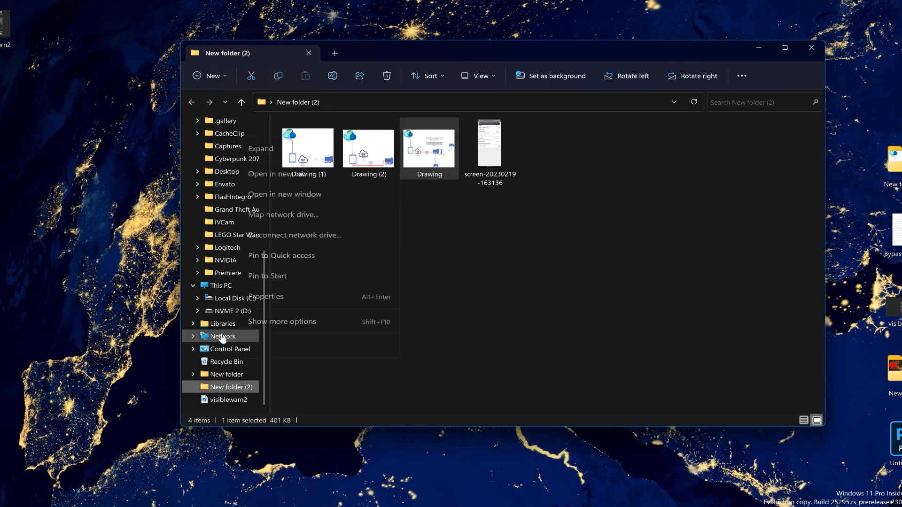
pyautogui.click(165, 389)
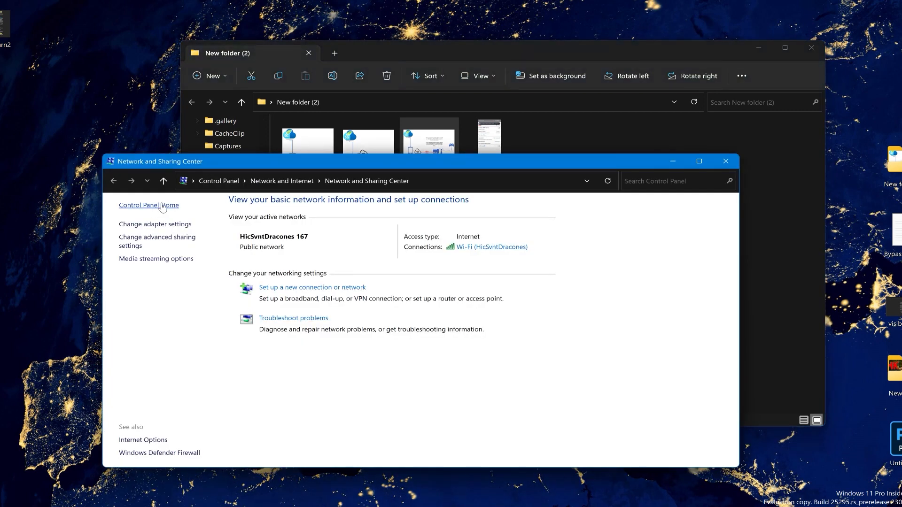
pyautogui.click(155, 224)
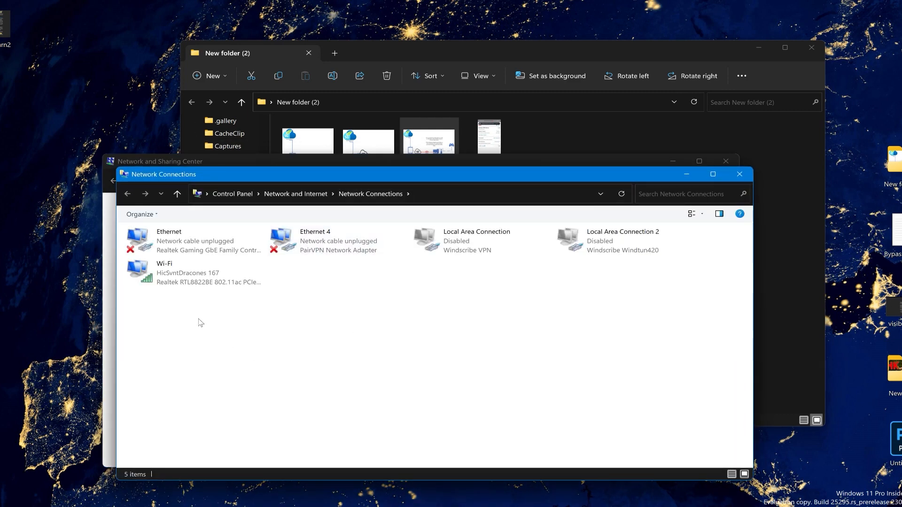
pyautogui.moveTo(340, 338)
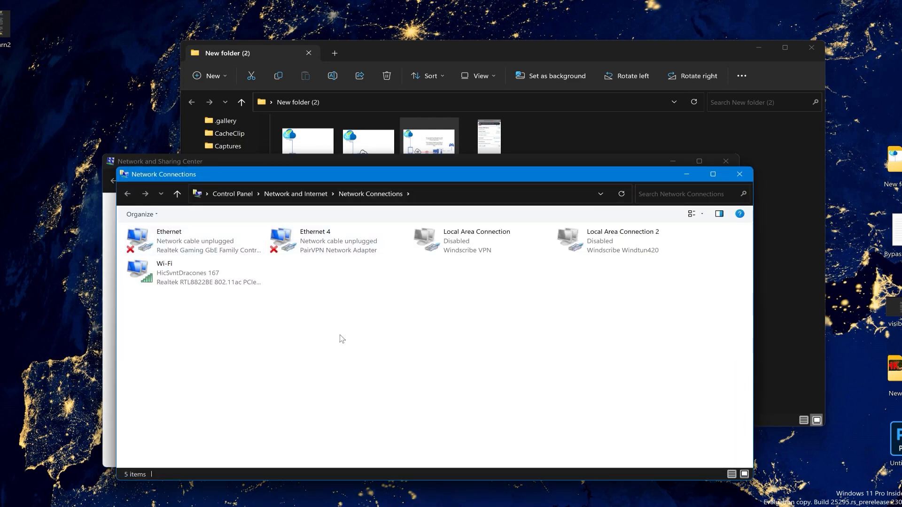
pyautogui.click(190, 240)
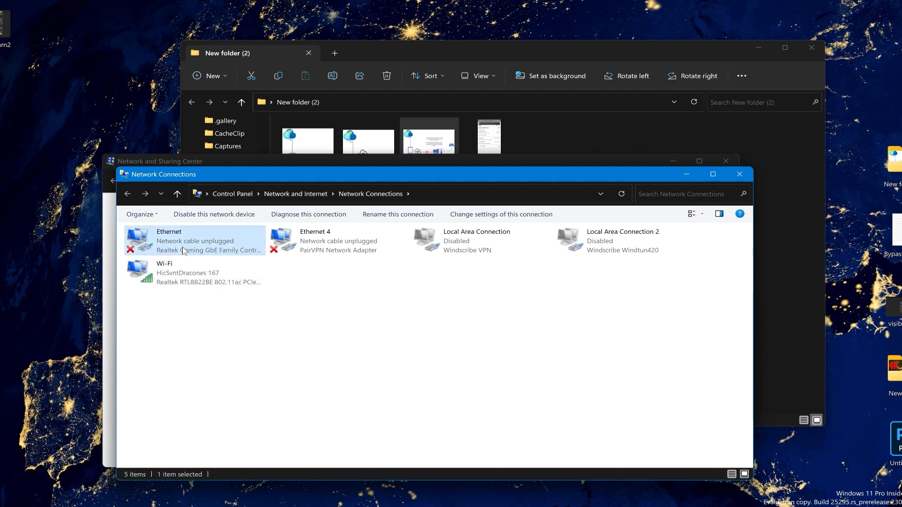
pyautogui.rightClick(195, 240)
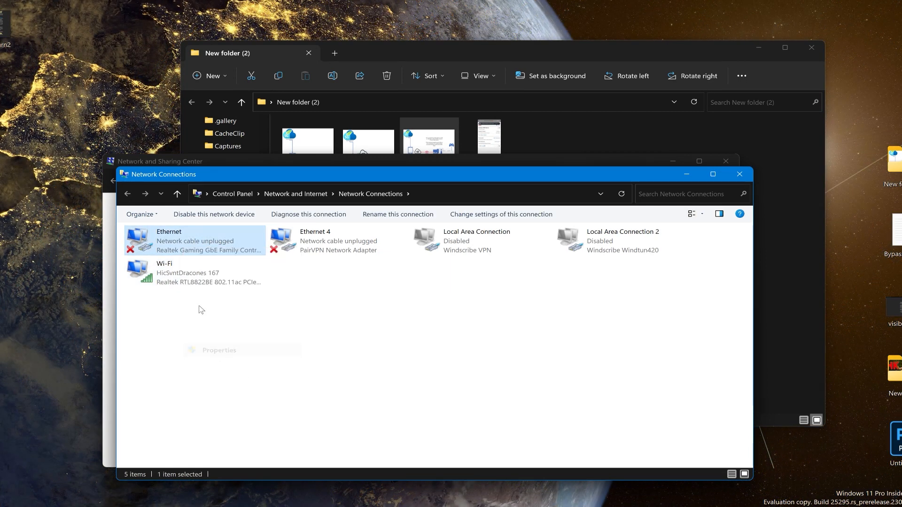
pyautogui.click(219, 350)
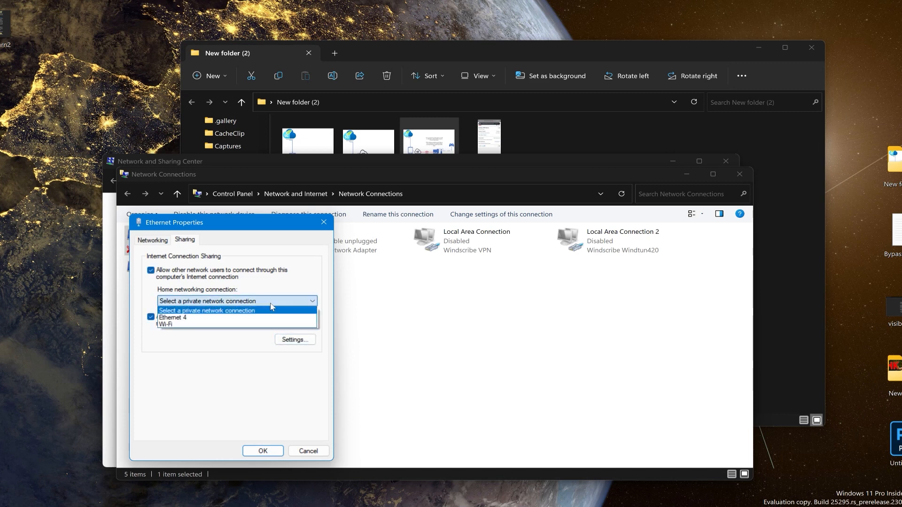
pyautogui.moveTo(266, 225)
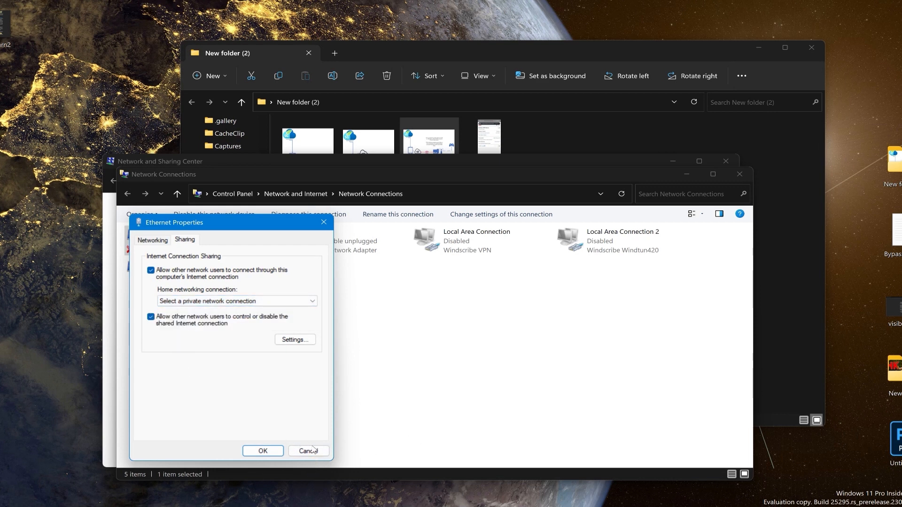
pyautogui.click(308, 450)
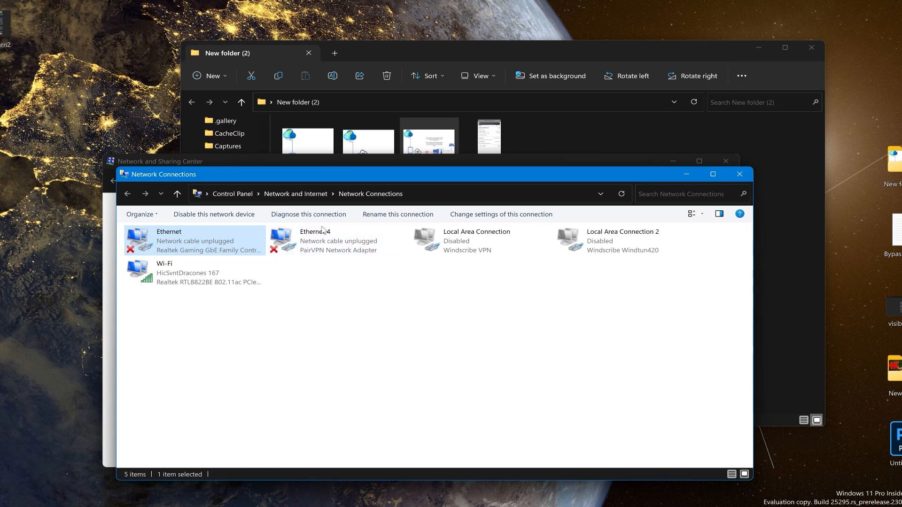
pyautogui.moveTo(357, 250)
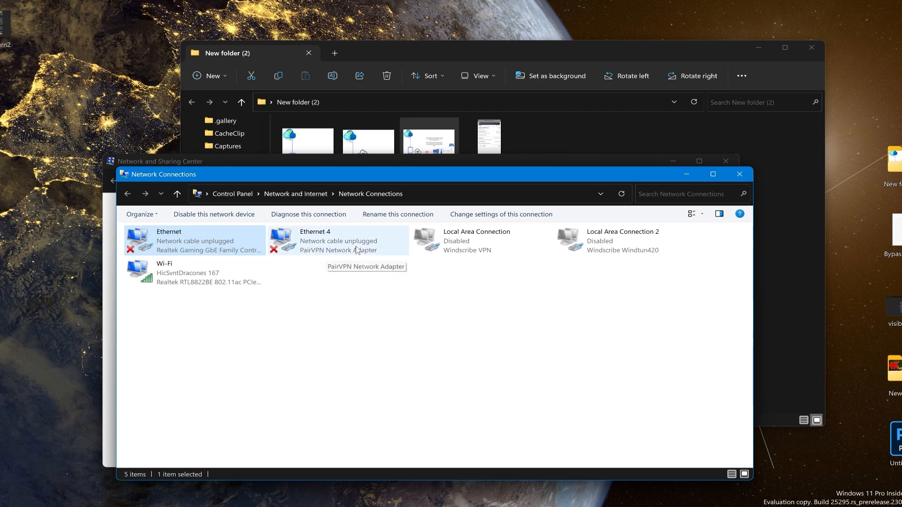
pyautogui.click(475, 240)
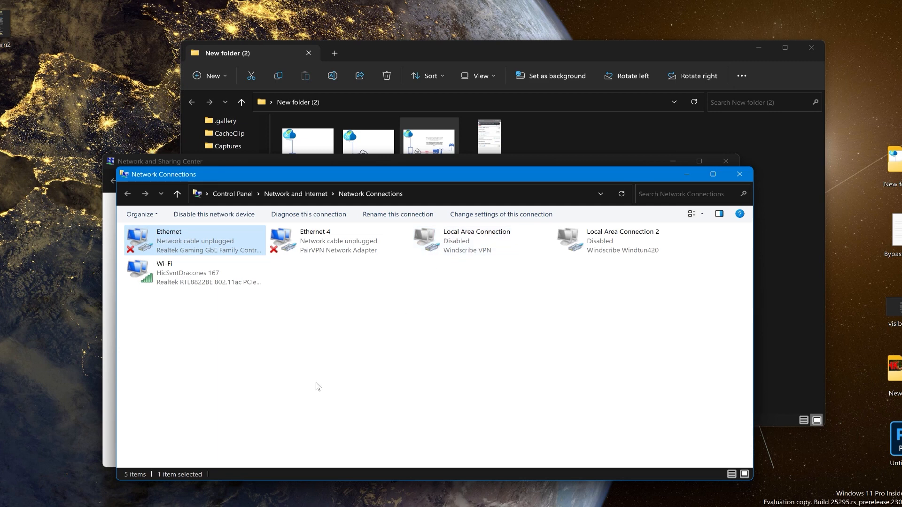
pyautogui.moveTo(137, 271)
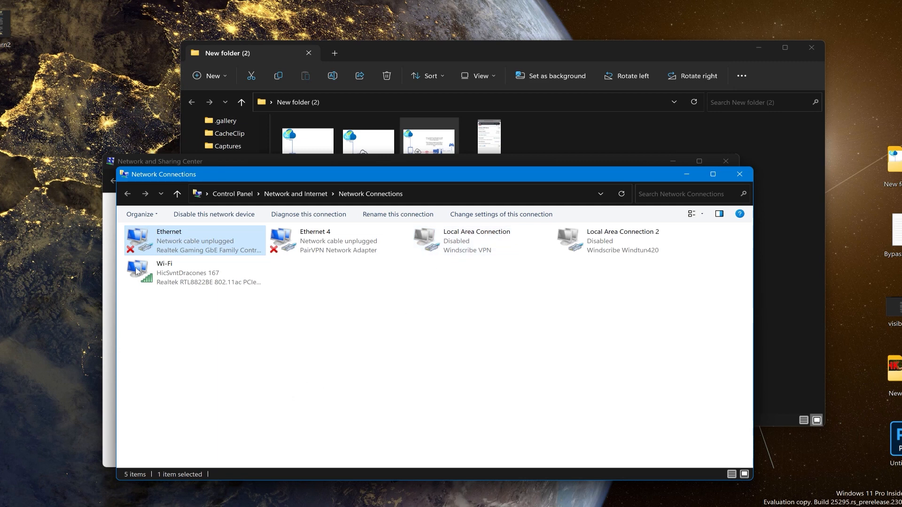
pyautogui.rightClick(173, 272)
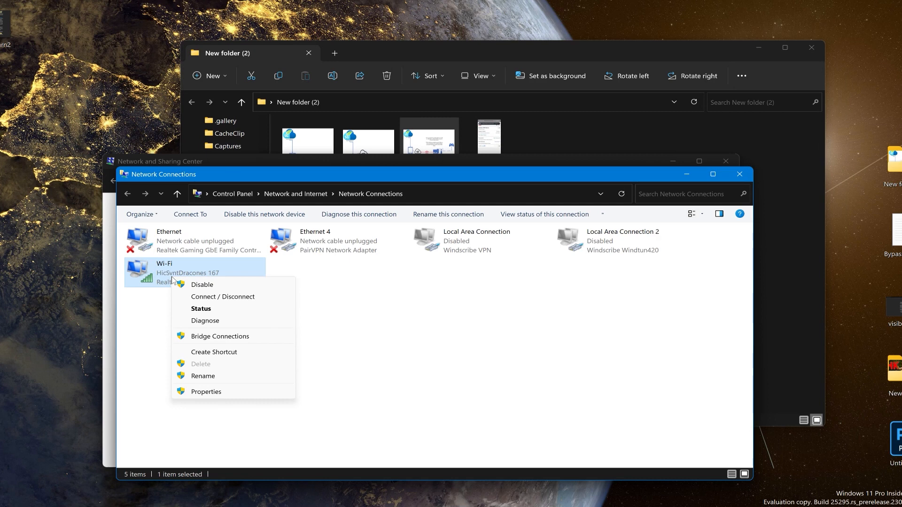
pyautogui.moveTo(150, 327)
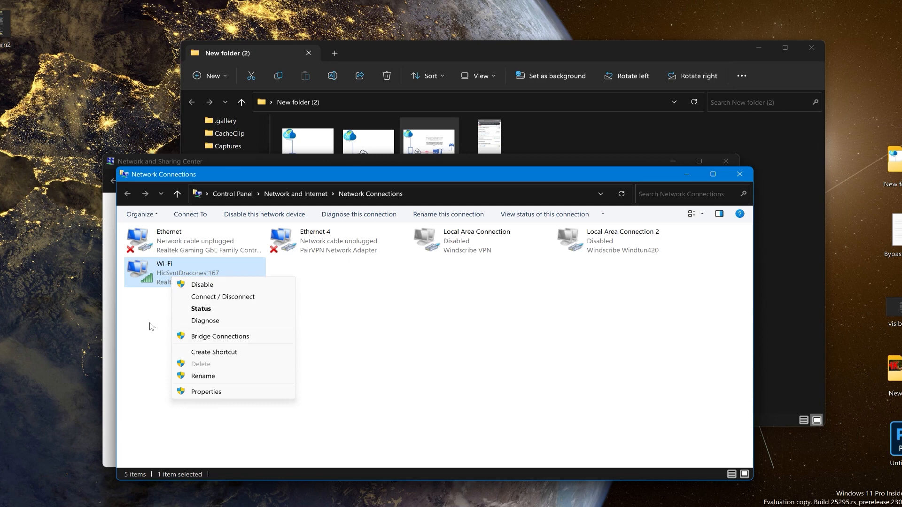
pyautogui.moveTo(378, 391)
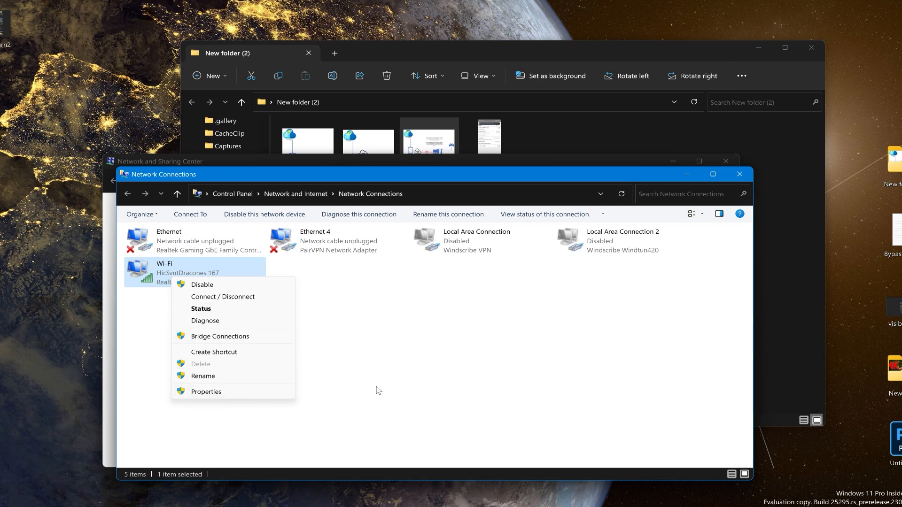
pyautogui.click(350, 401)
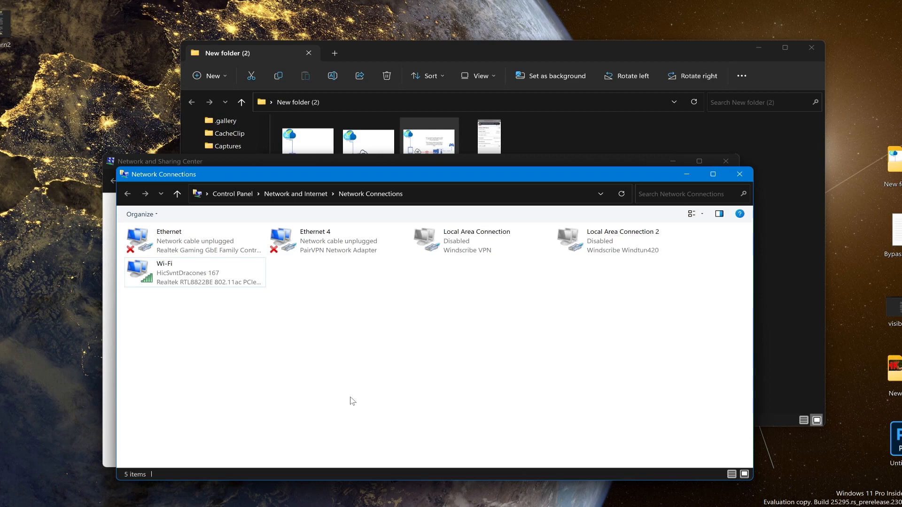
pyautogui.click(195, 273)
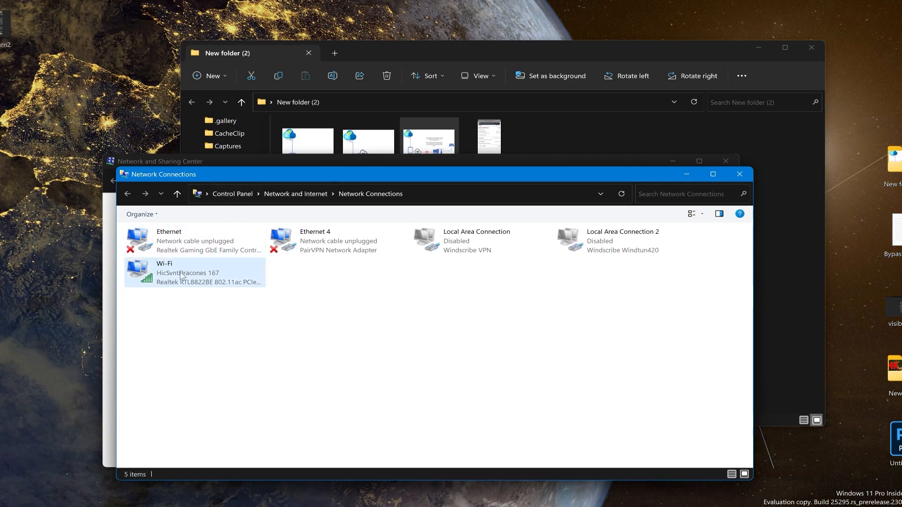